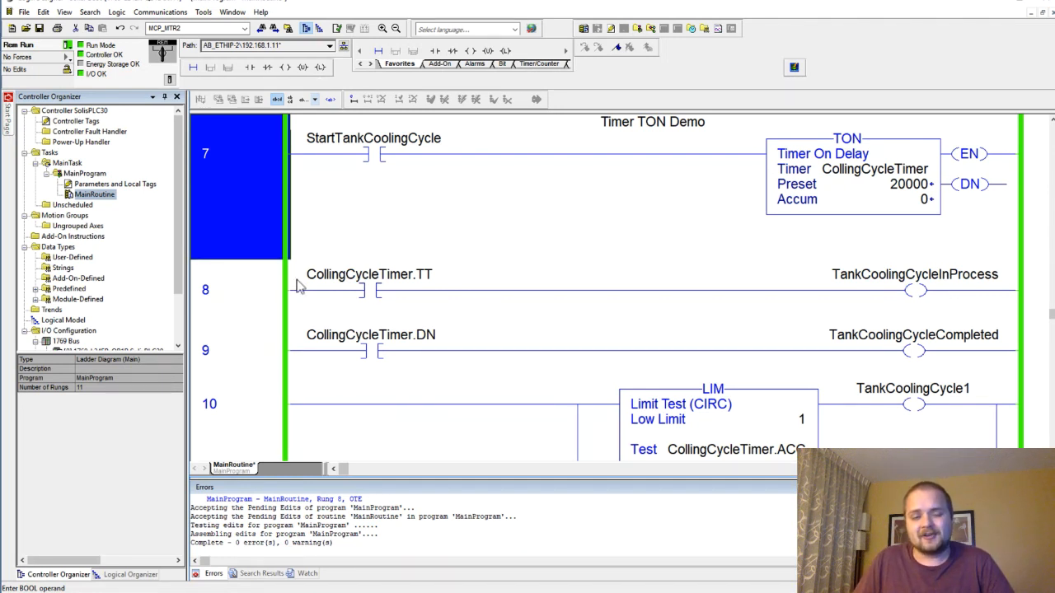
Step: Open the context menu of the CollingCycleTimer operand in rung 7's TON instruction
click(239, 290)
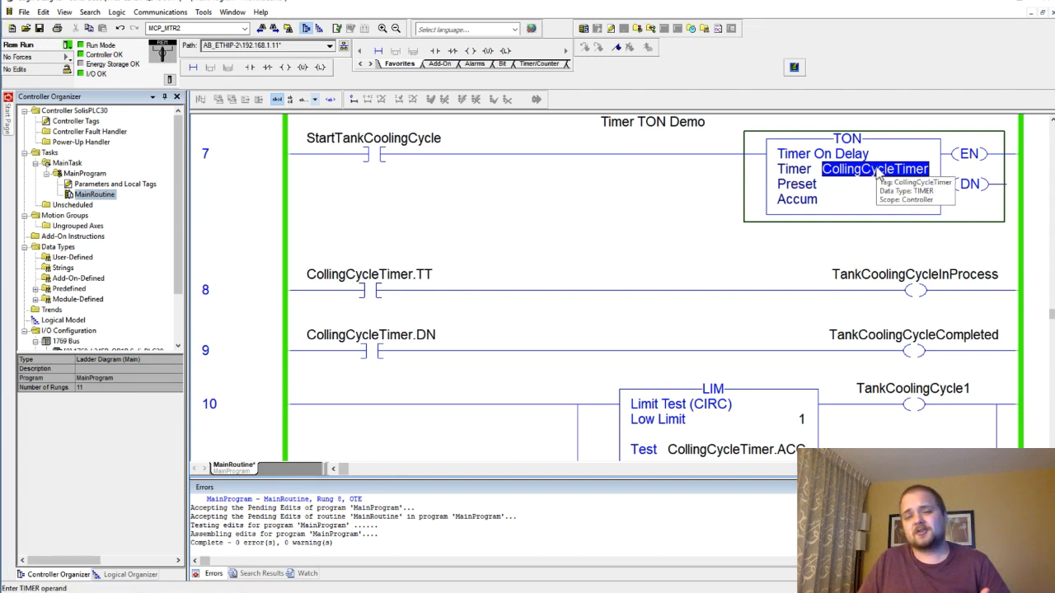
right_click(874, 169)
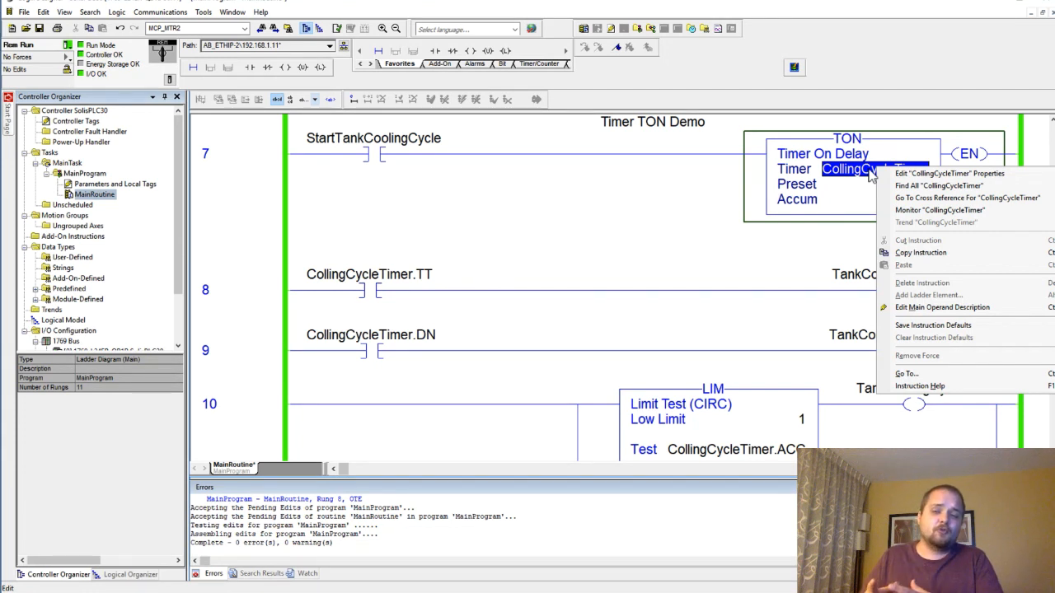
mouse_move(901, 183)
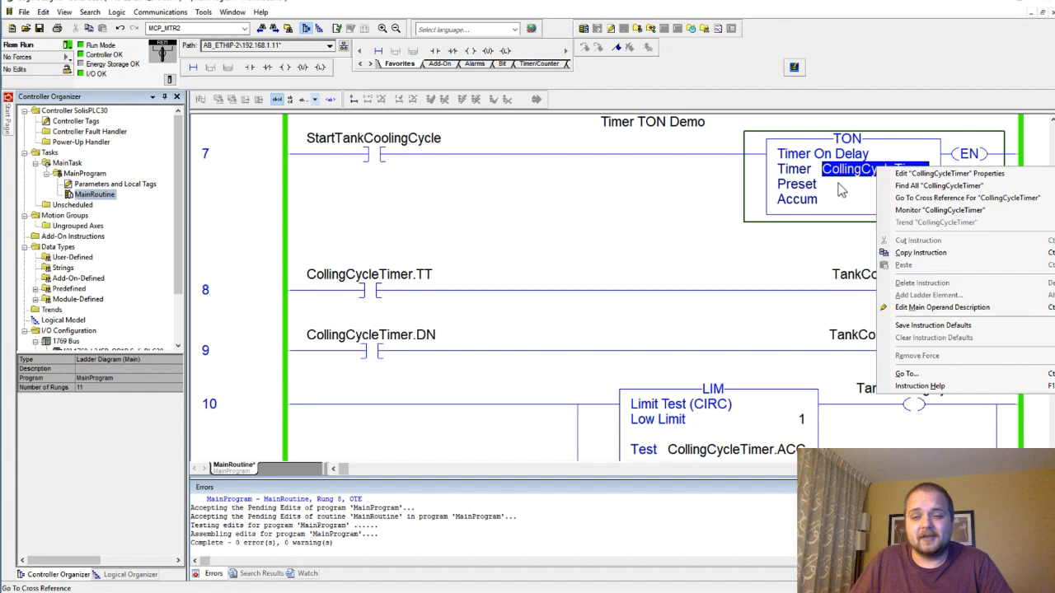
mouse_move(939, 210)
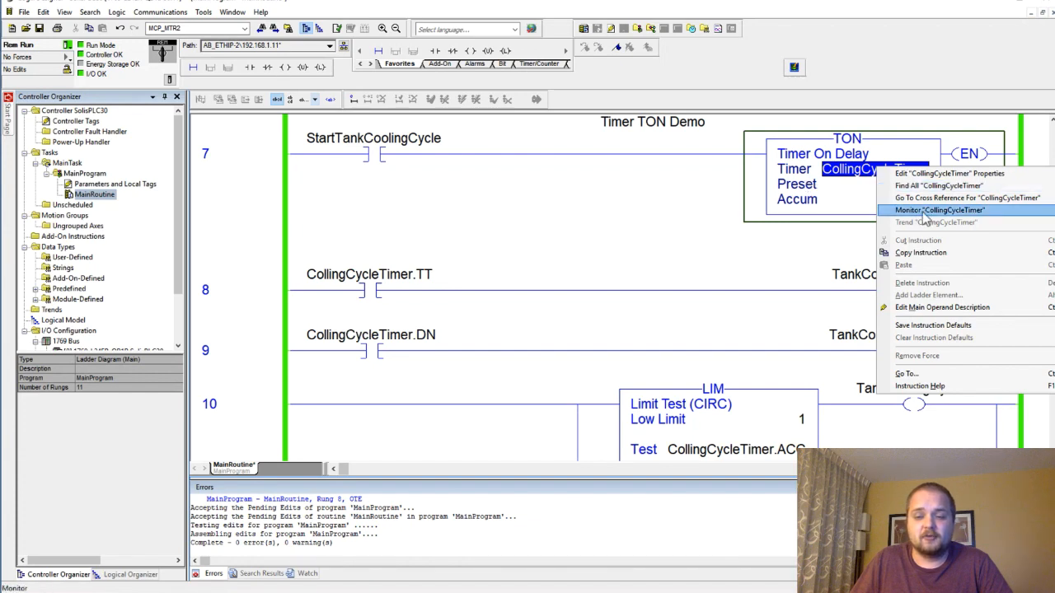
Step: Monitor CollingCycleTimer, expand its members and select the ACC member
click(938, 211)
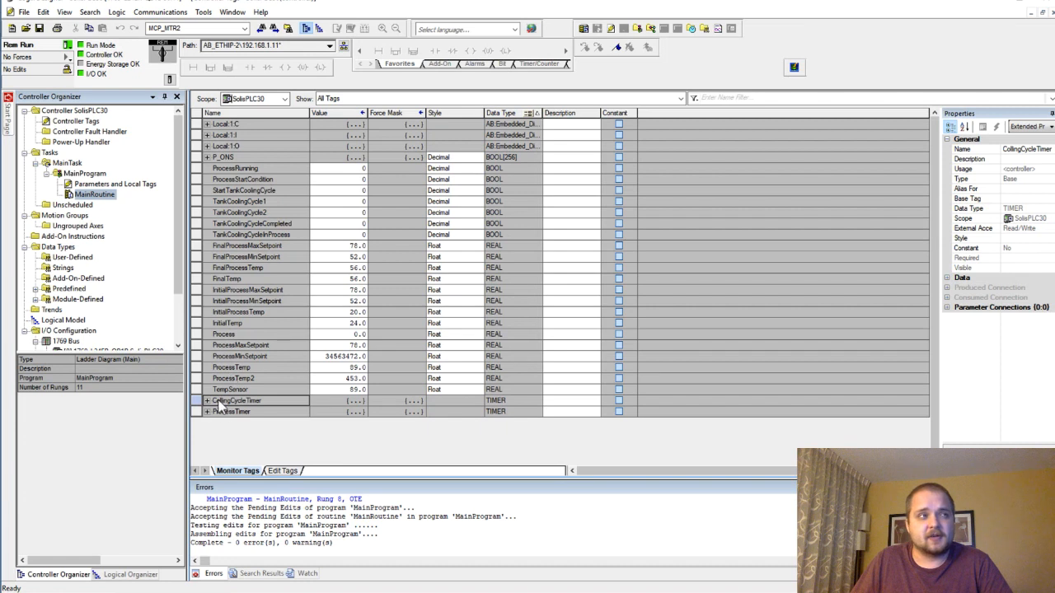
click(207, 400)
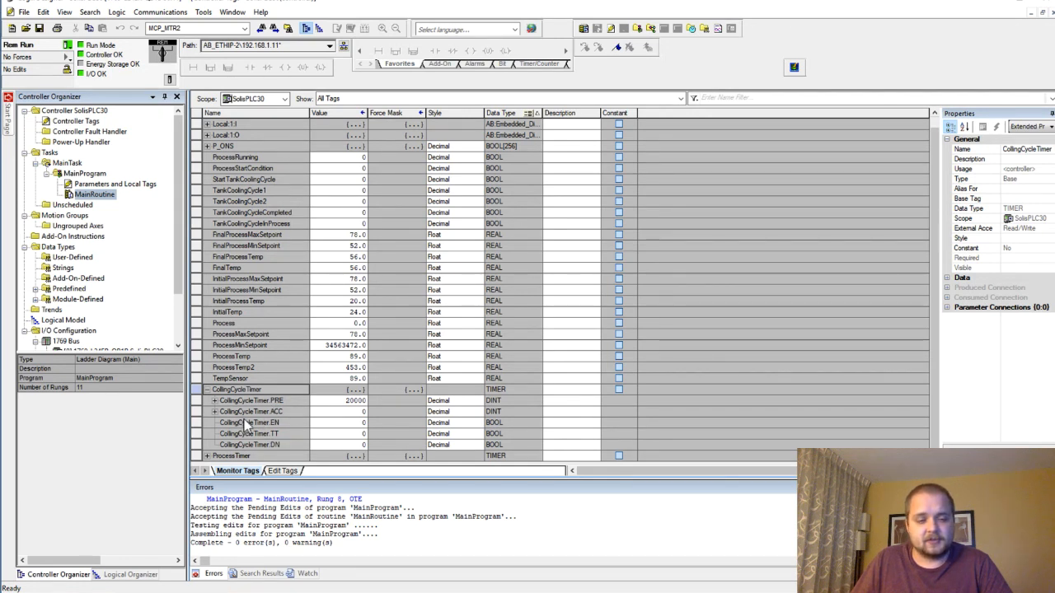
mouse_move(499, 410)
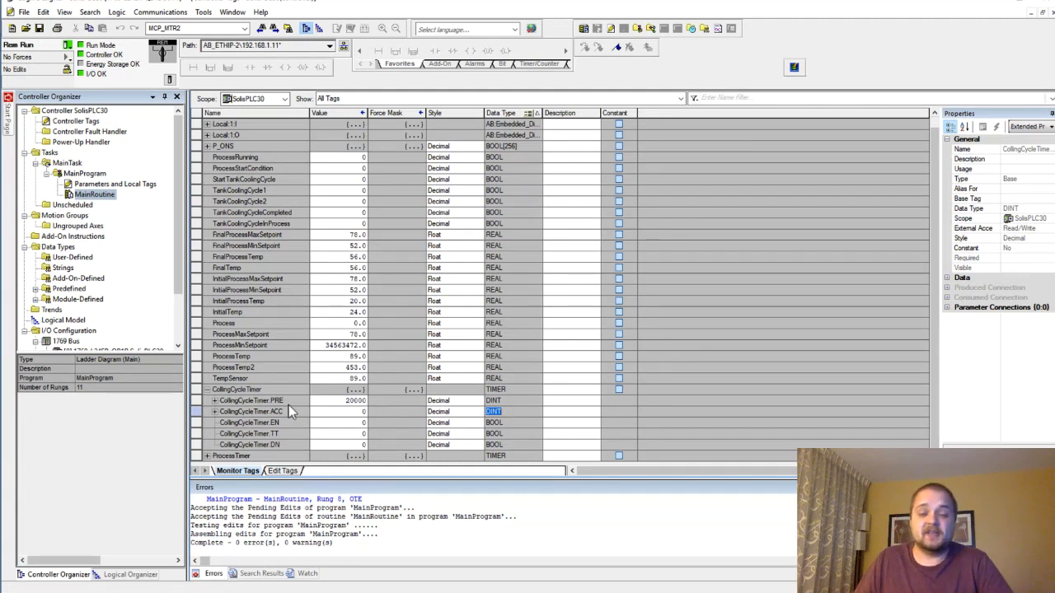
click(315, 401)
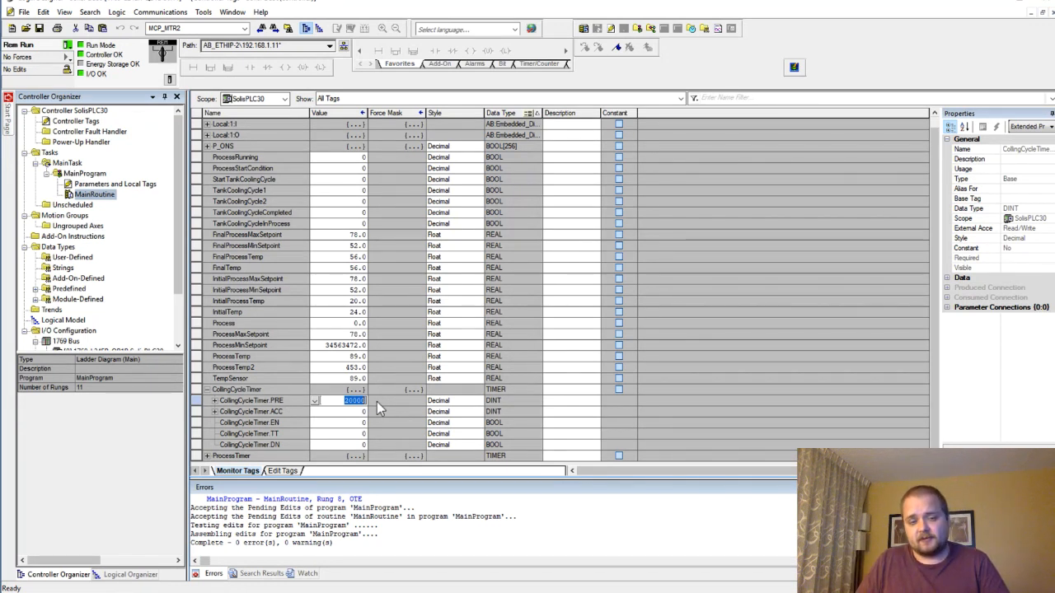
click(255, 411)
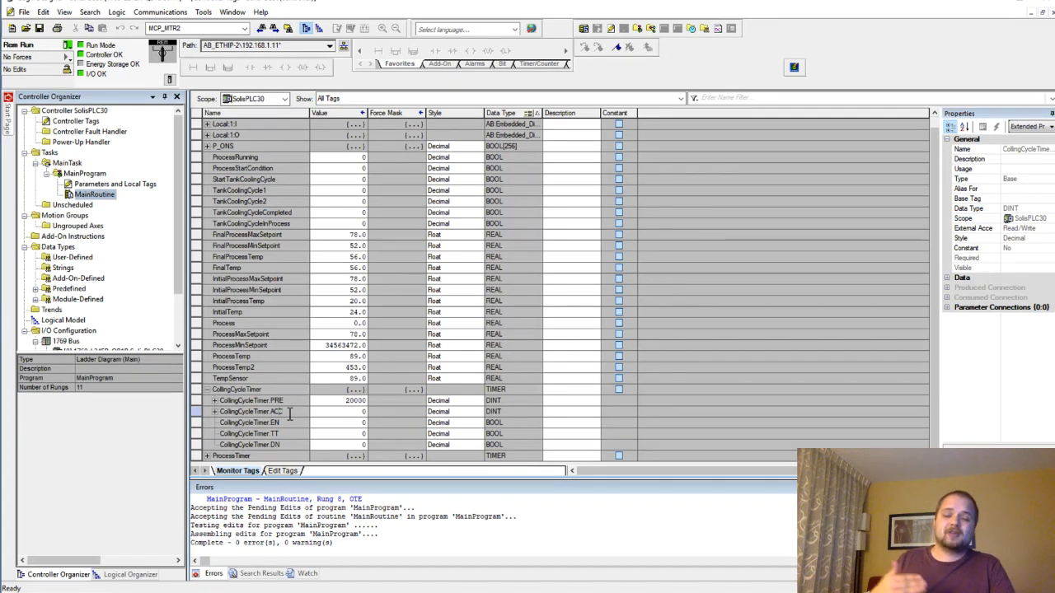
mouse_move(296, 408)
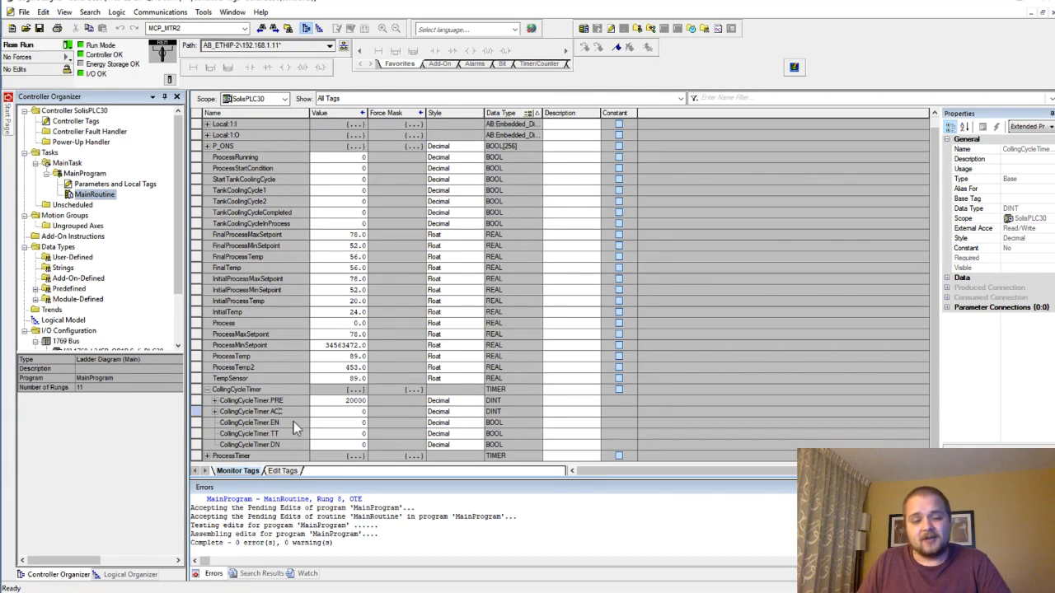
mouse_move(282, 443)
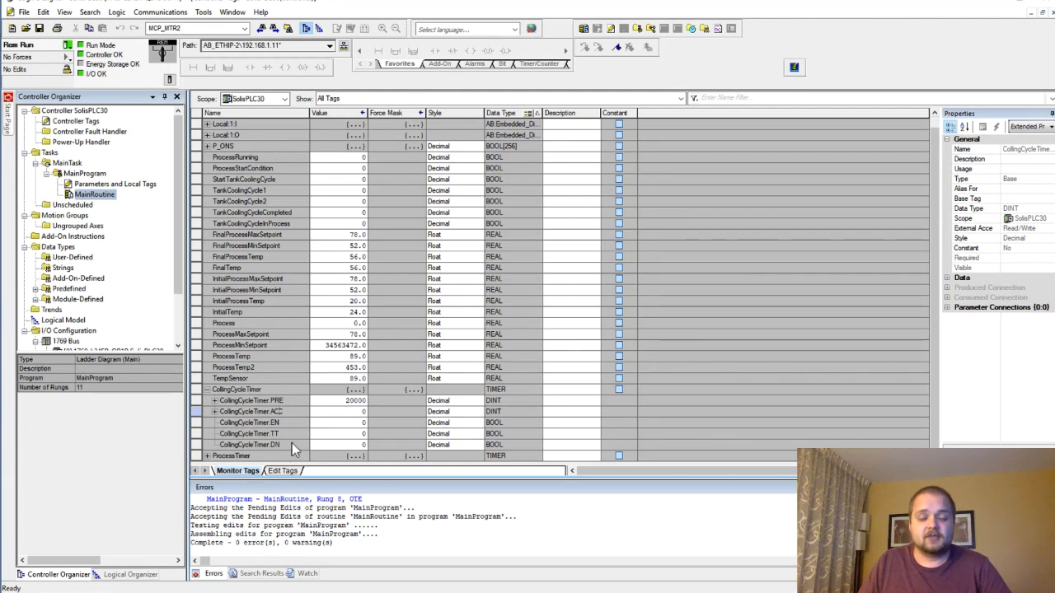
mouse_move(284, 423)
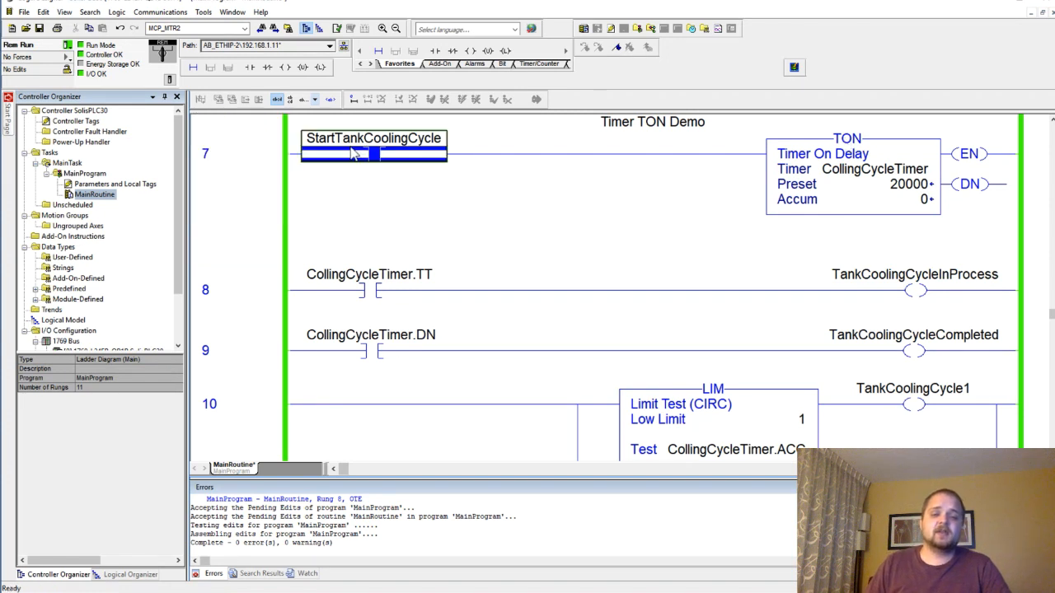
Step: Select the StartTankCoolingCycle contact on rung 7 in MainRoutine
click(374, 155)
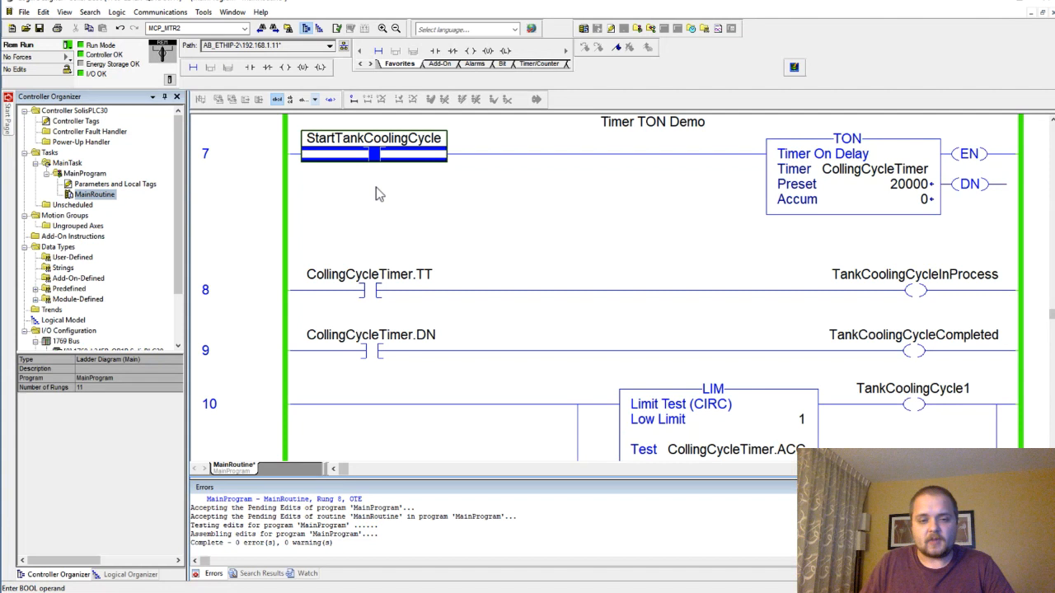
mouse_move(350, 257)
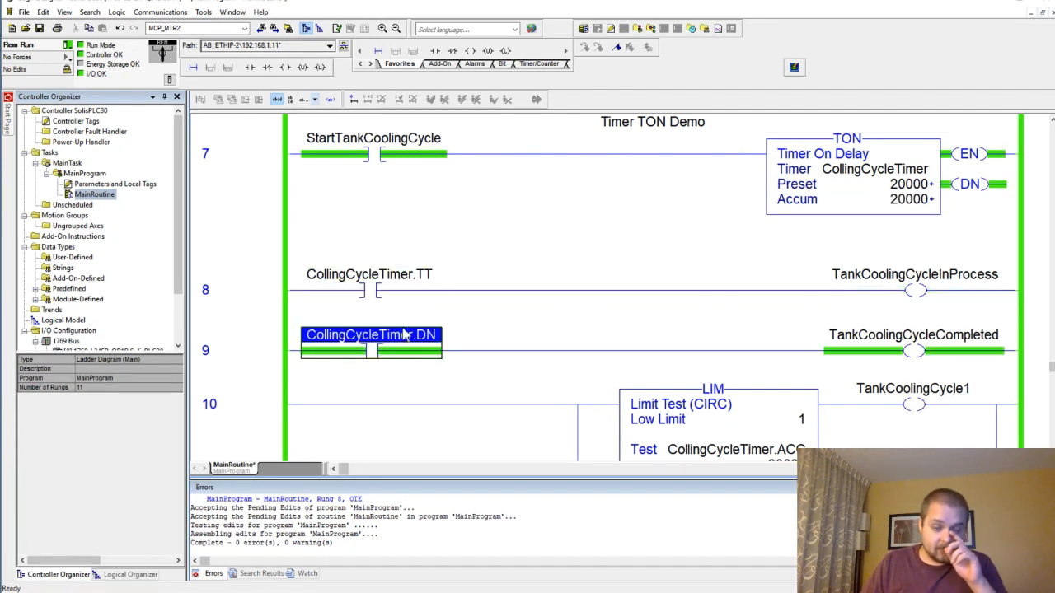
click(369, 275)
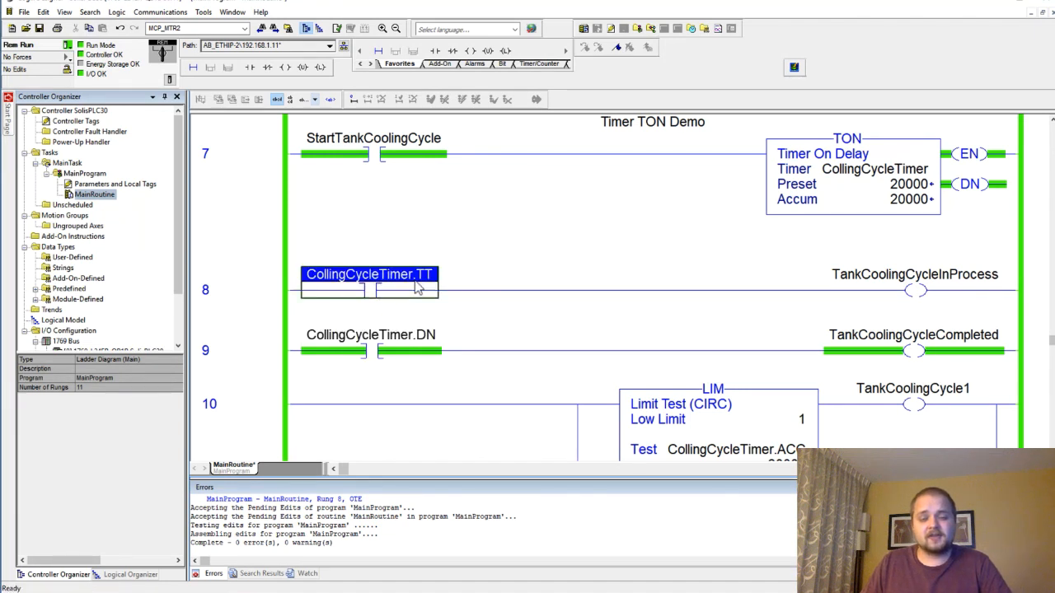
click(370, 334)
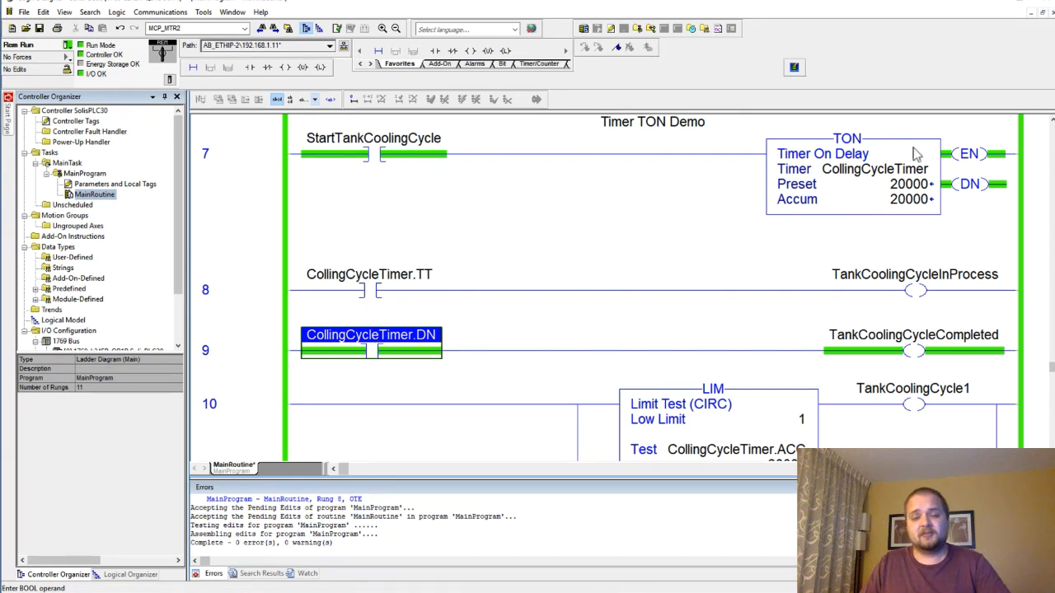
click(368, 273)
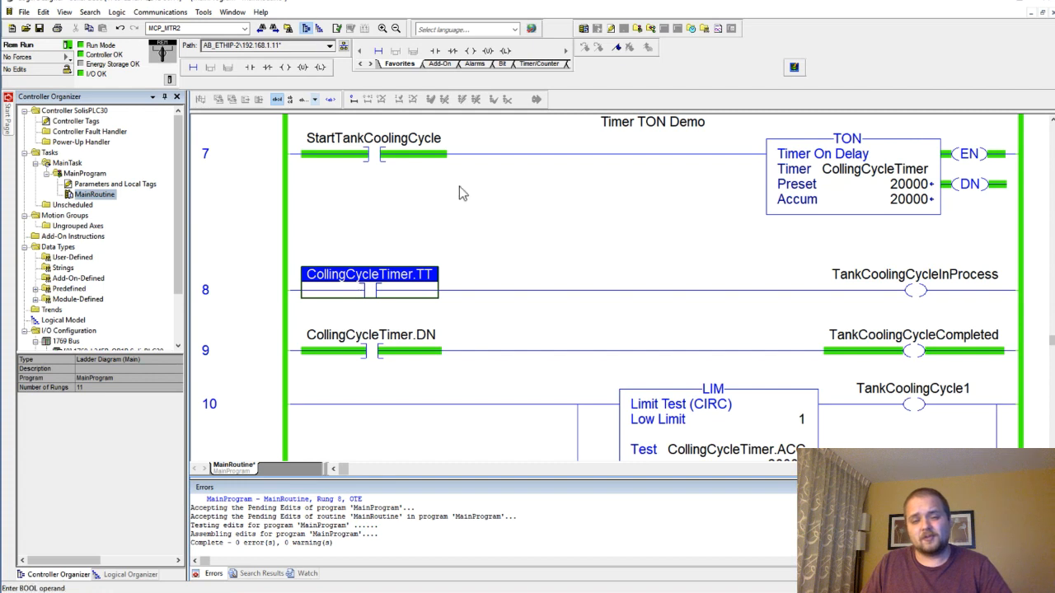
click(374, 154)
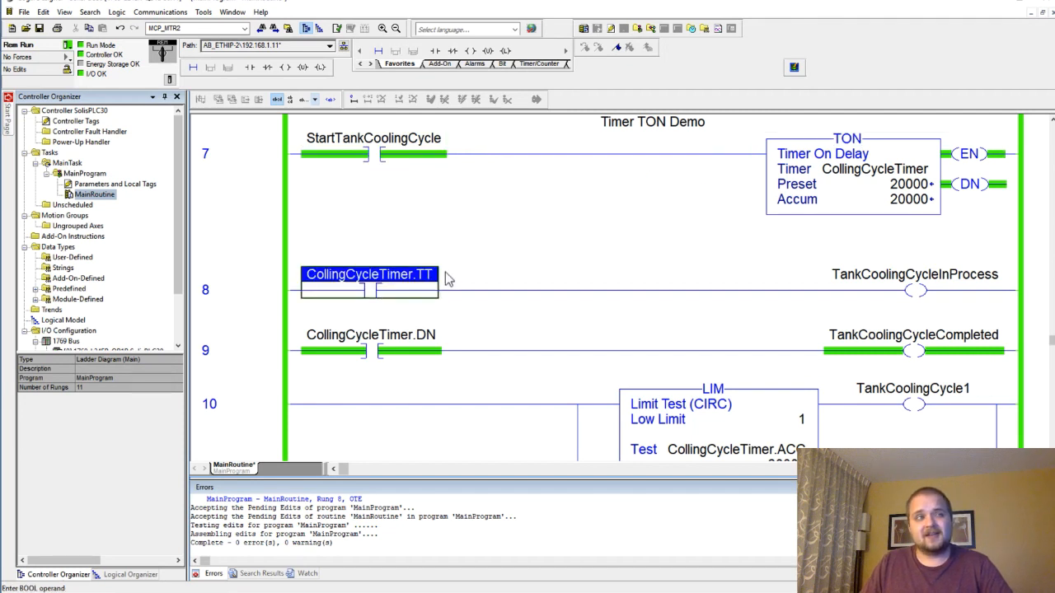
scroll(down, 3)
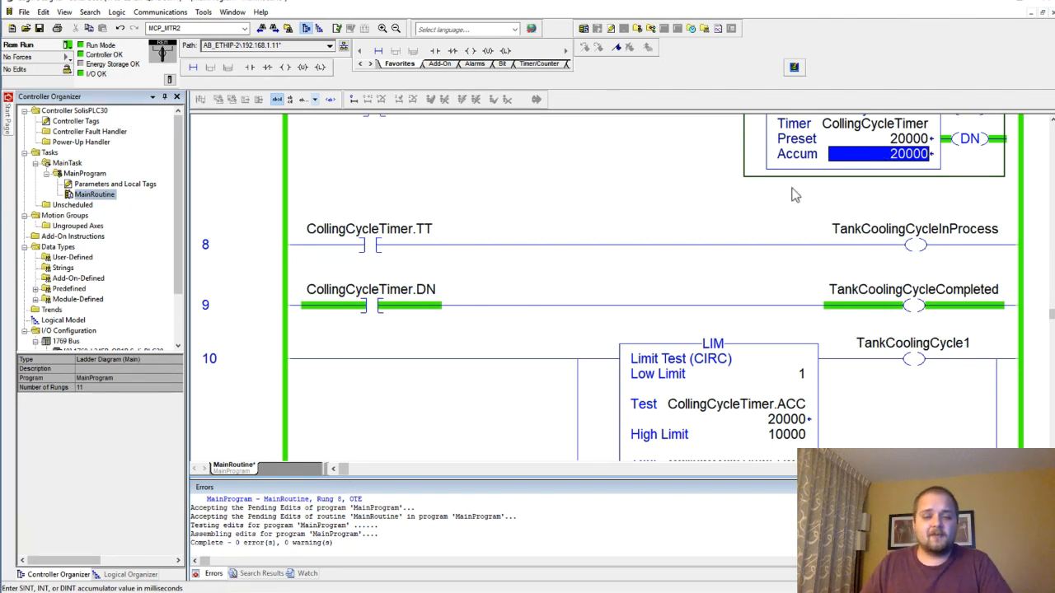
click(914, 229)
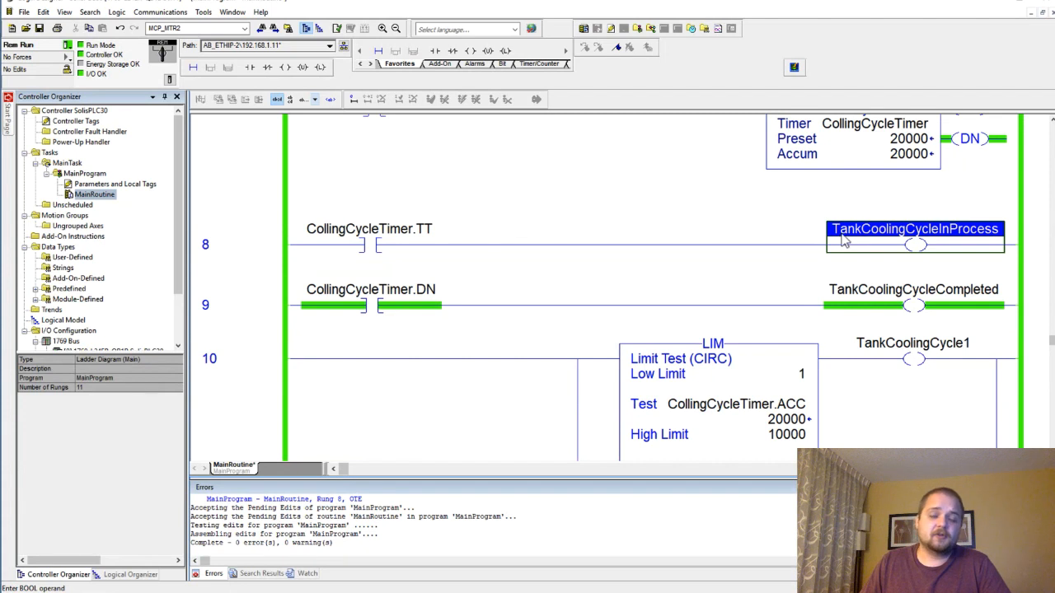
mouse_move(851, 237)
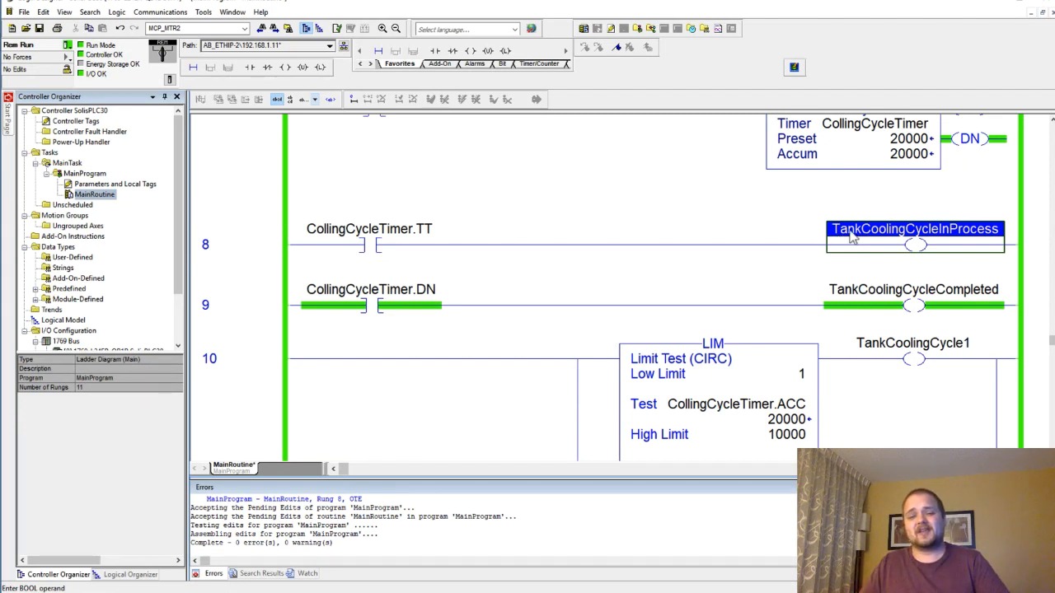
mouse_move(915, 229)
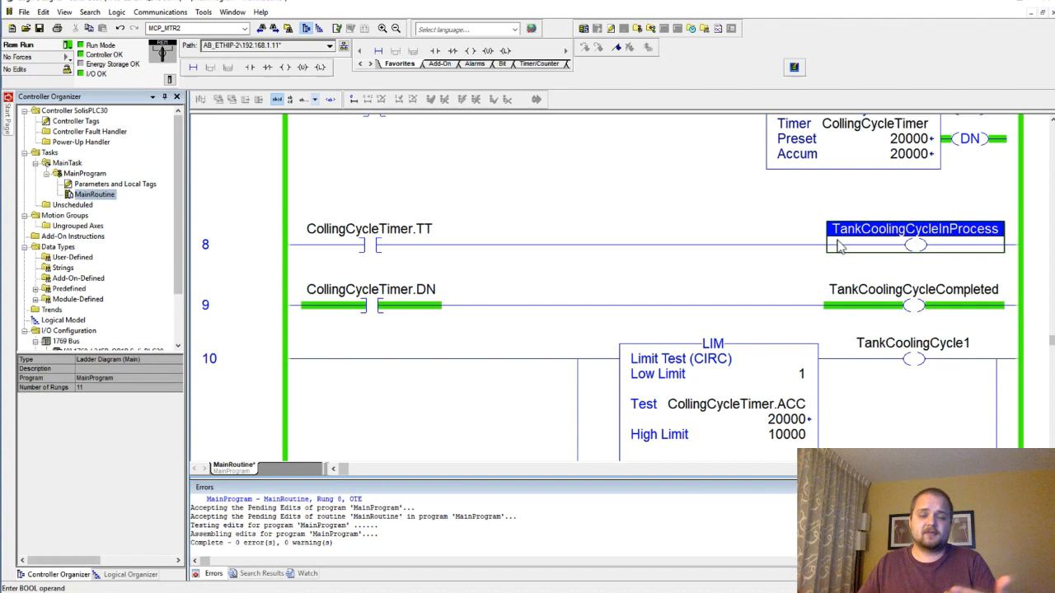
mouse_move(828, 240)
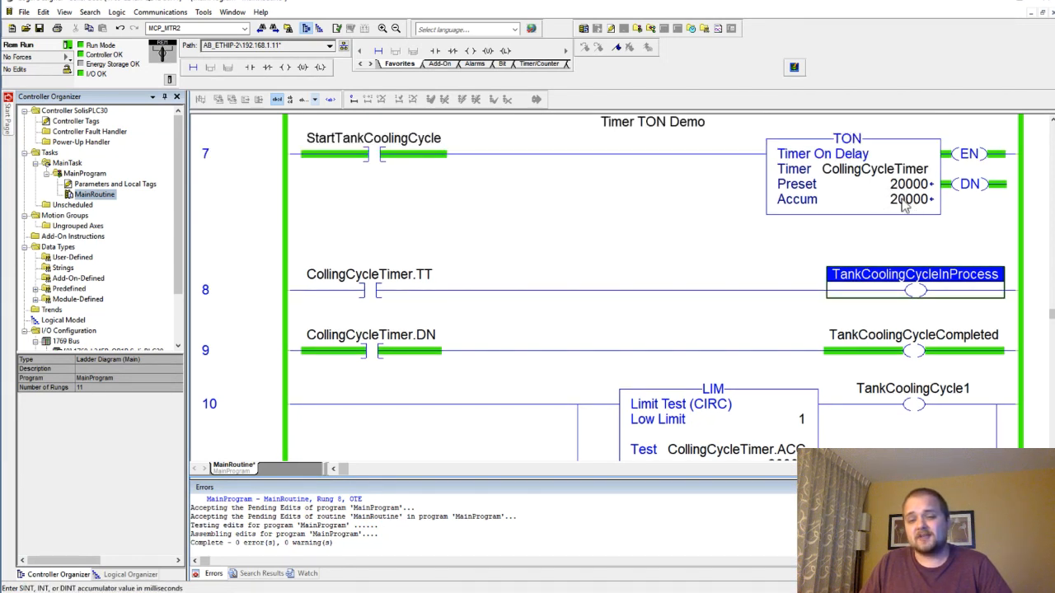
click(873, 169)
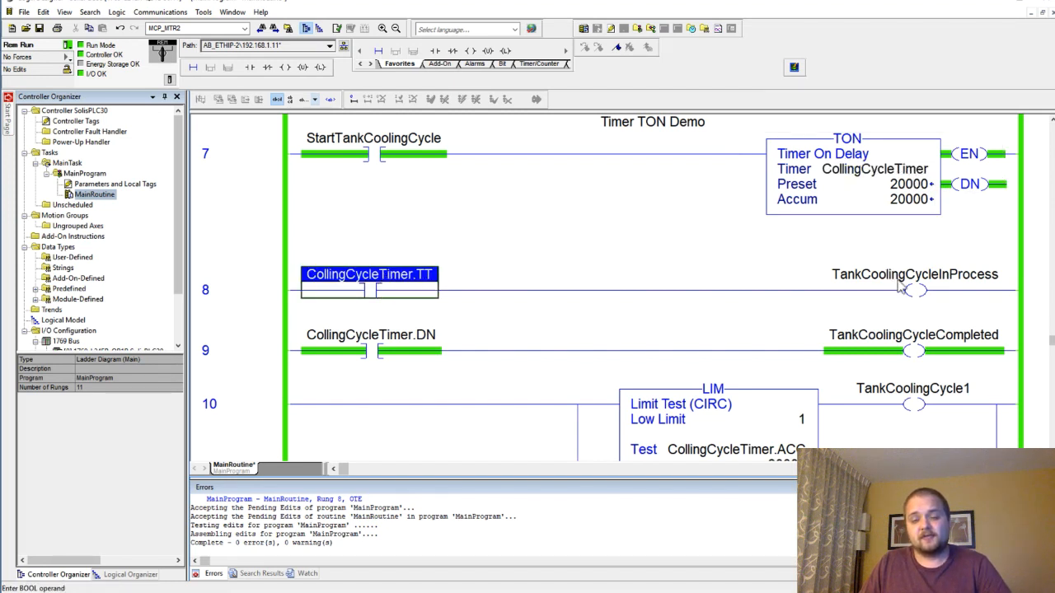
click(914, 275)
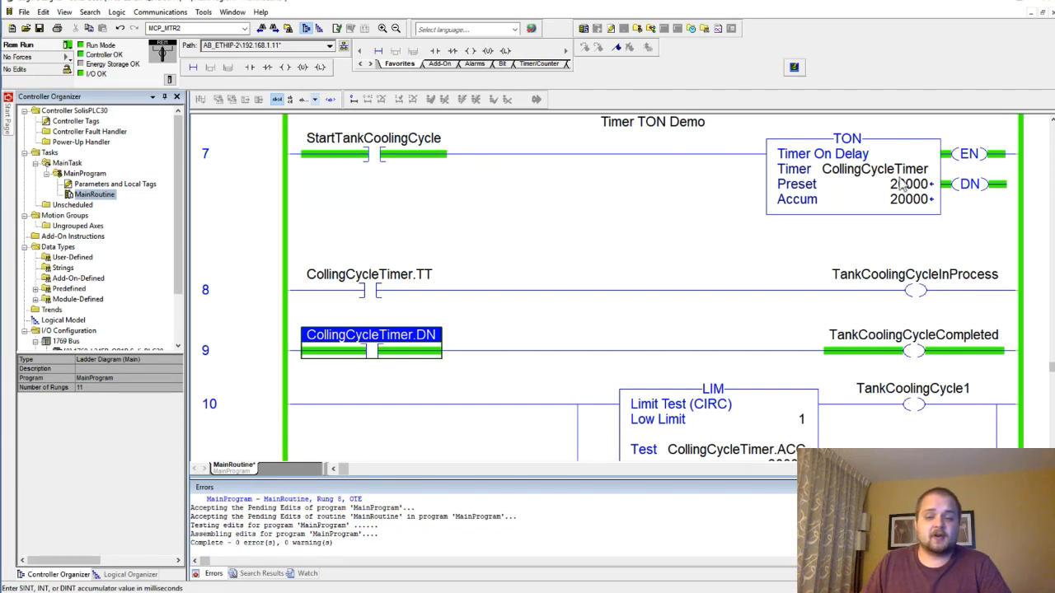
click(881, 199)
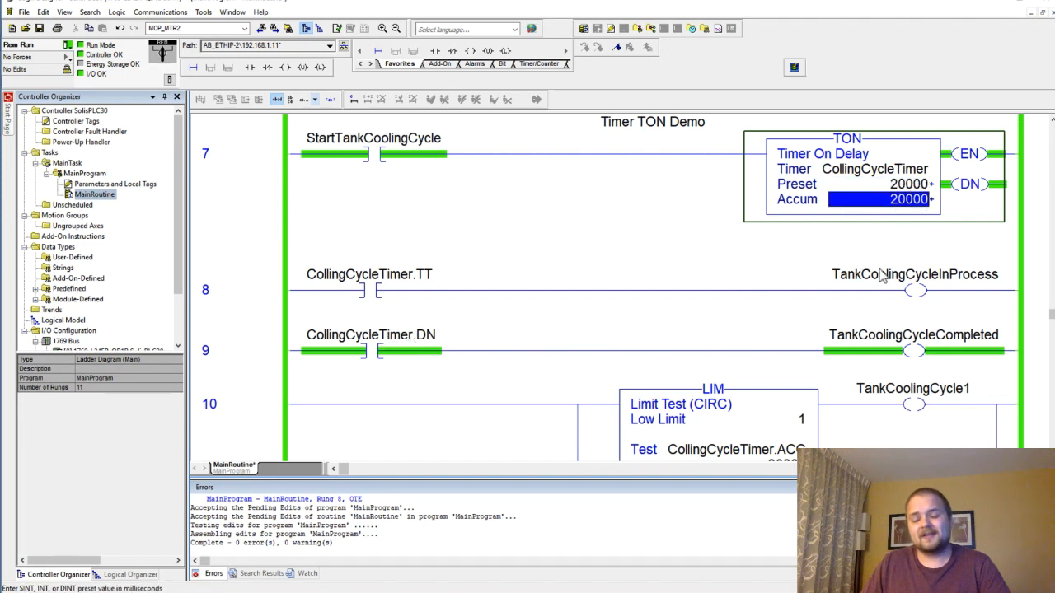
mouse_move(914, 274)
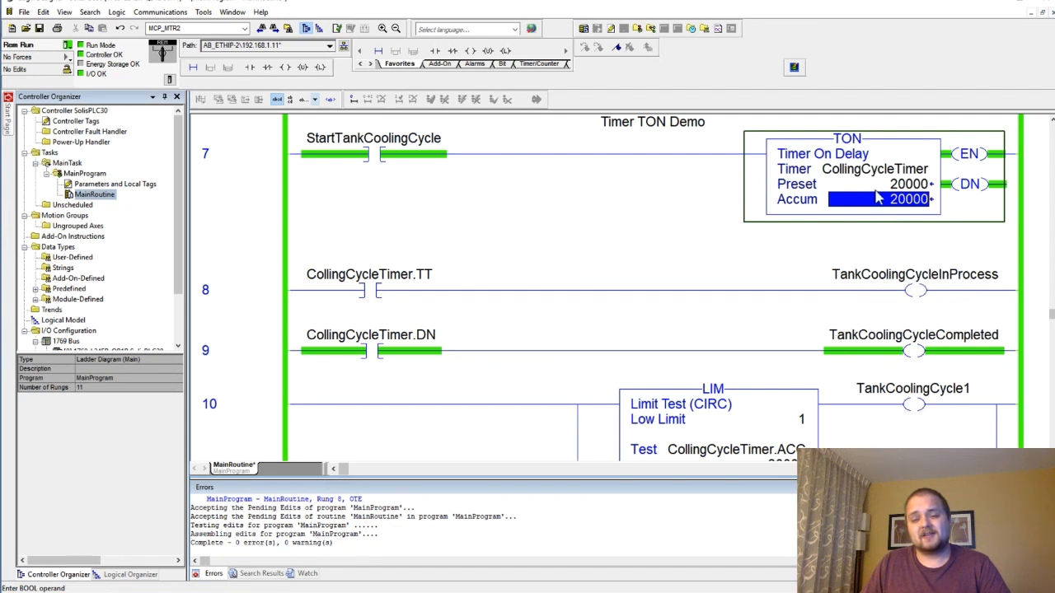
click(913, 334)
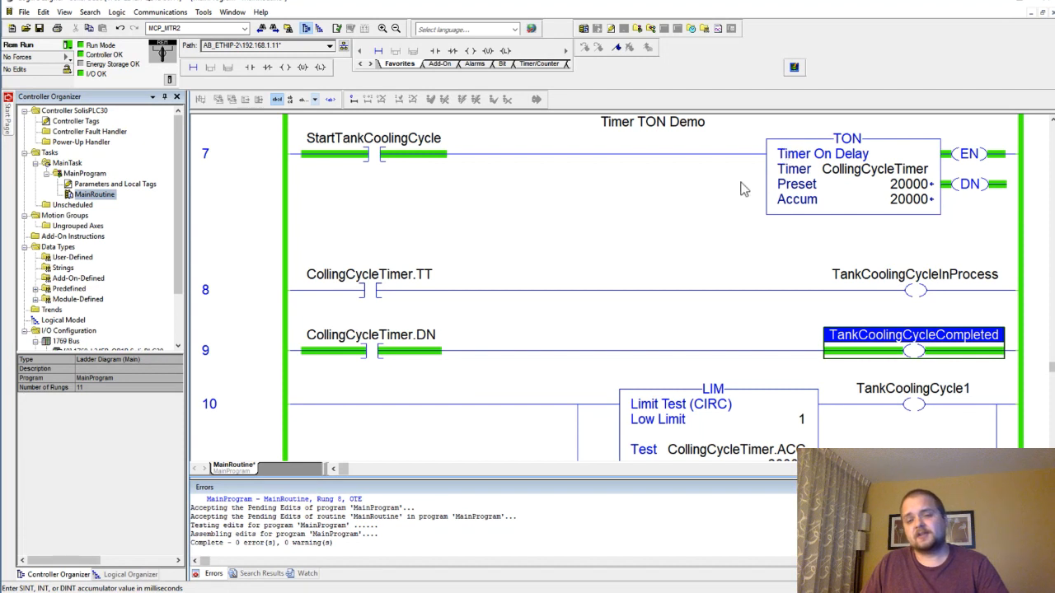
click(373, 154)
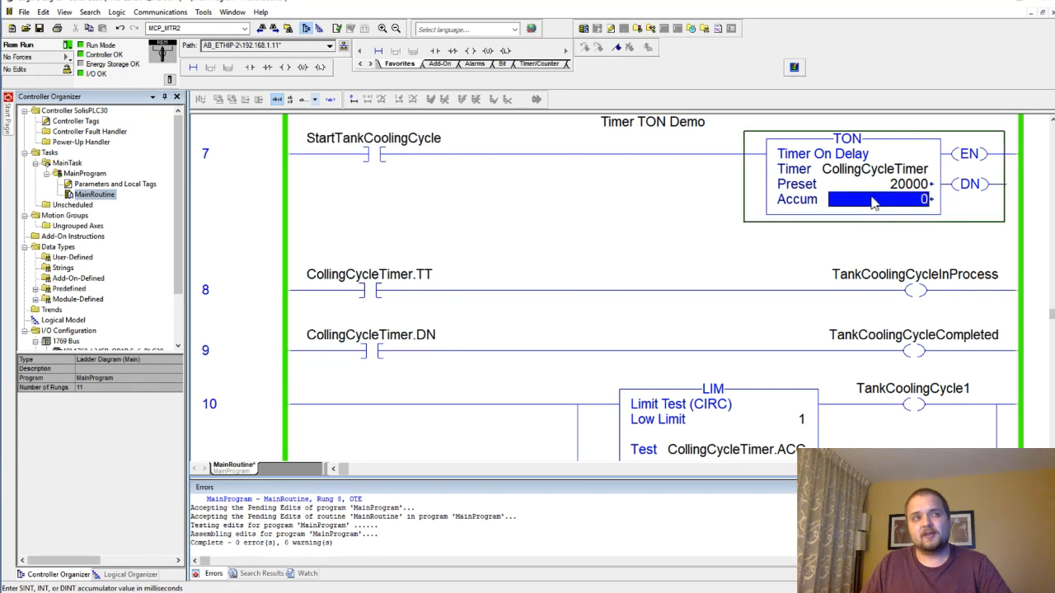
mouse_move(425, 296)
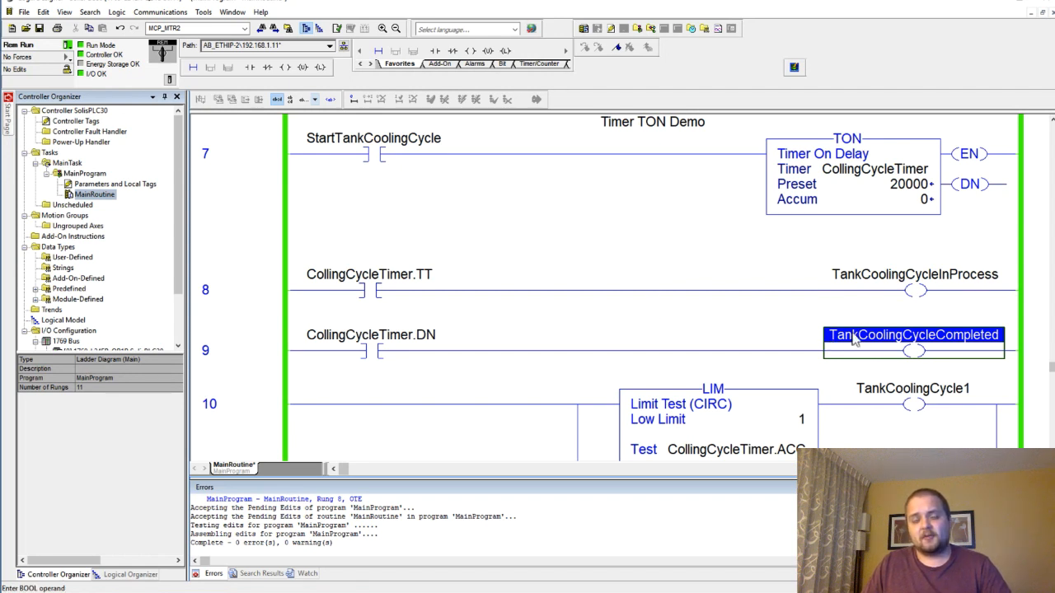
mouse_move(853, 239)
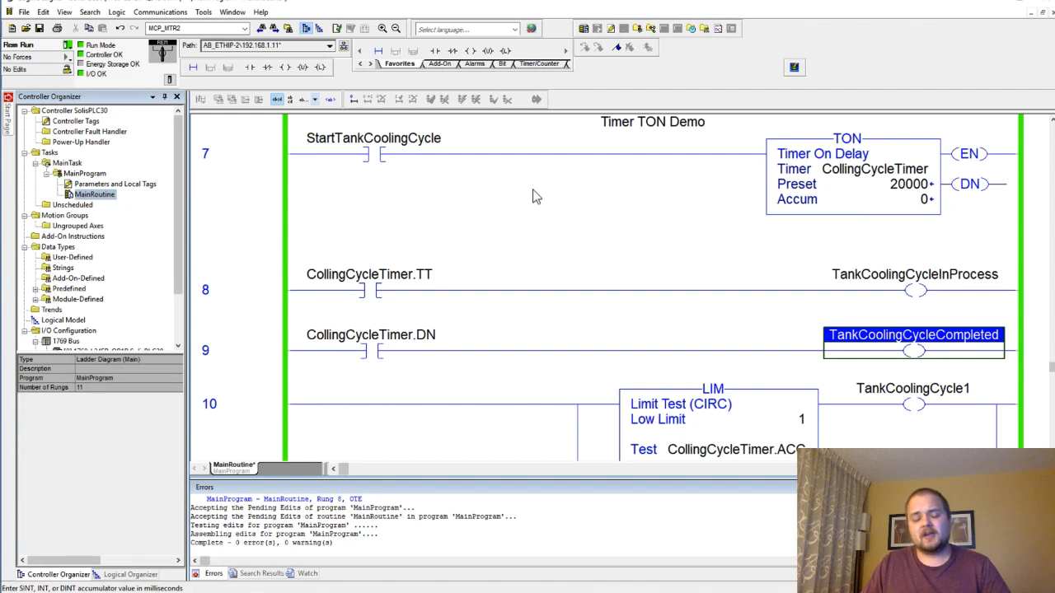
click(373, 138)
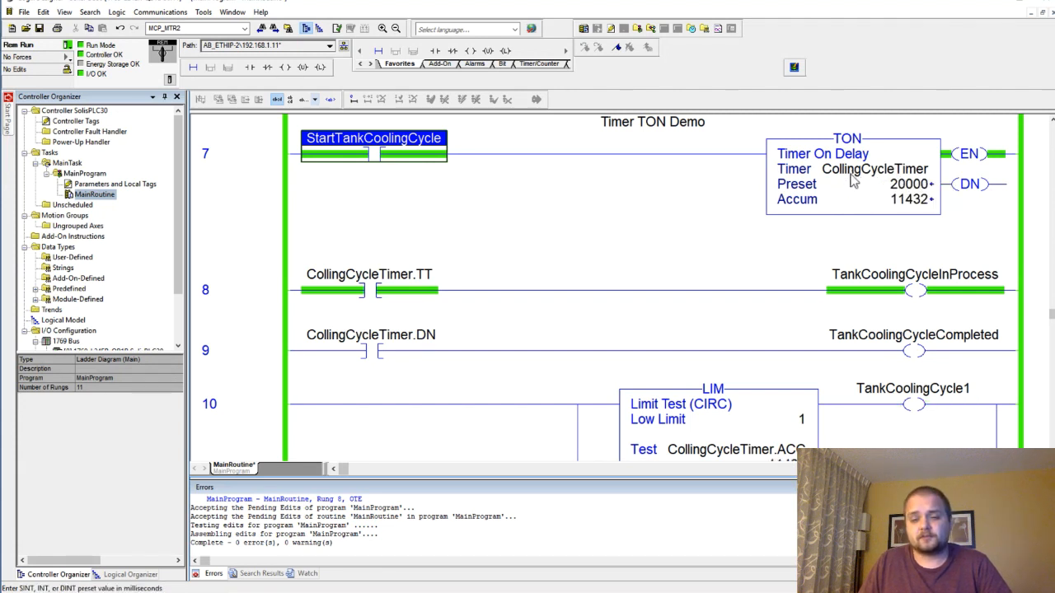
click(874, 169)
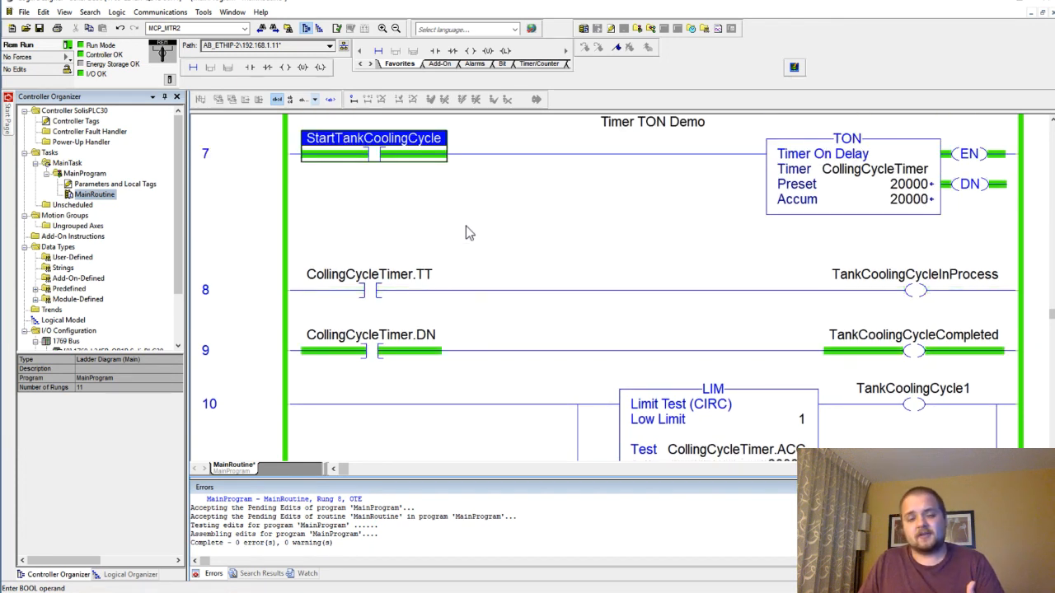
scroll(down, 3)
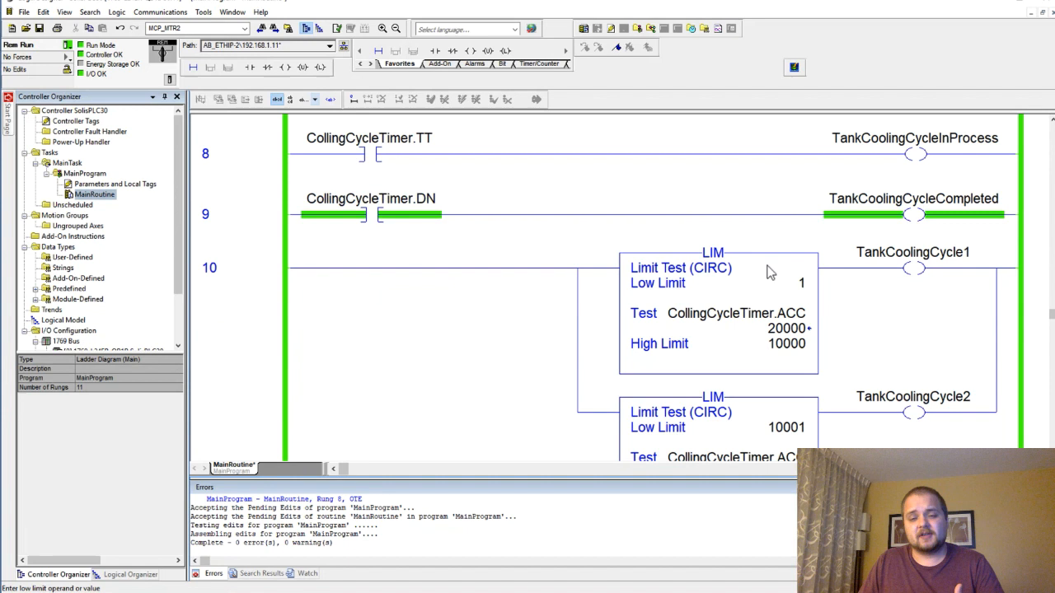
click(712, 252)
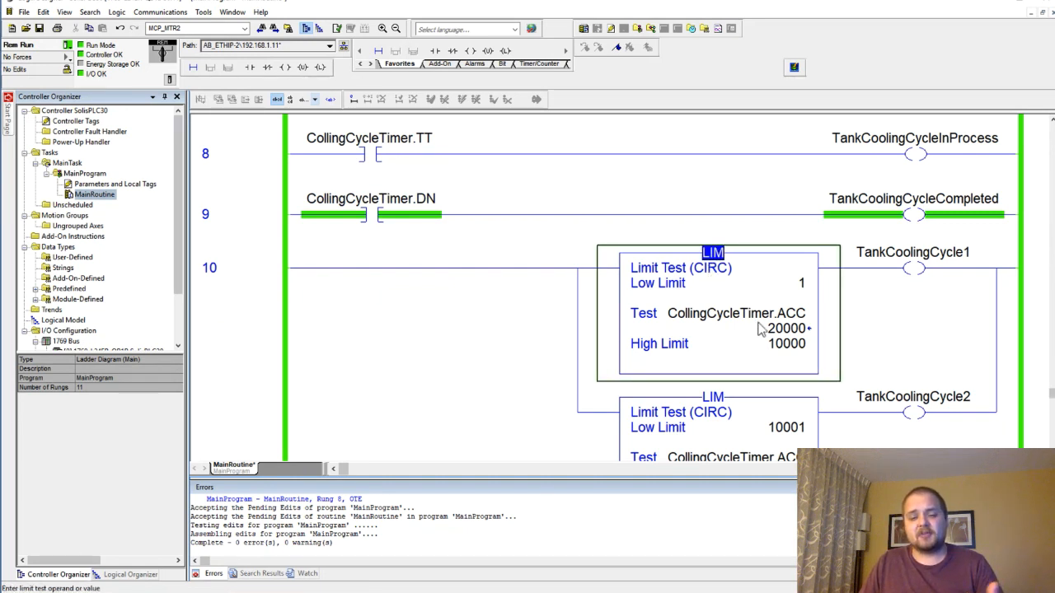
click(736, 313)
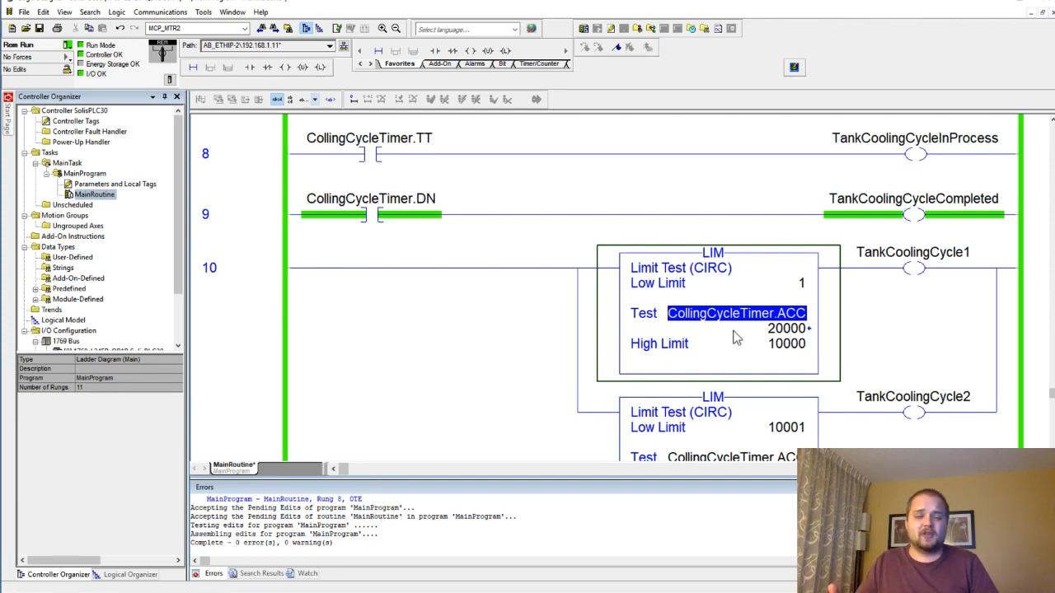
mouse_move(713, 369)
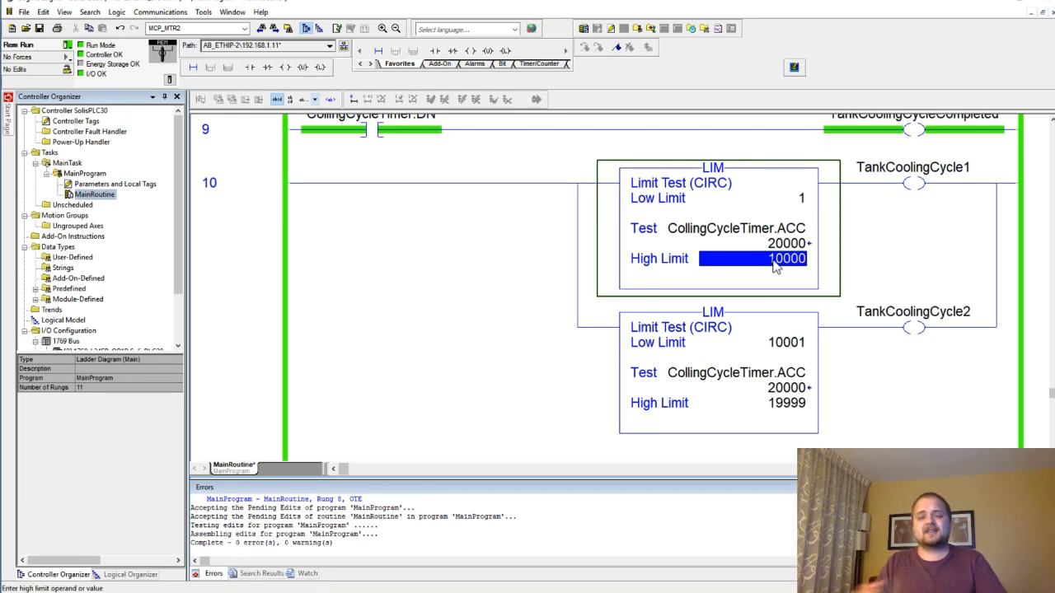
click(913, 168)
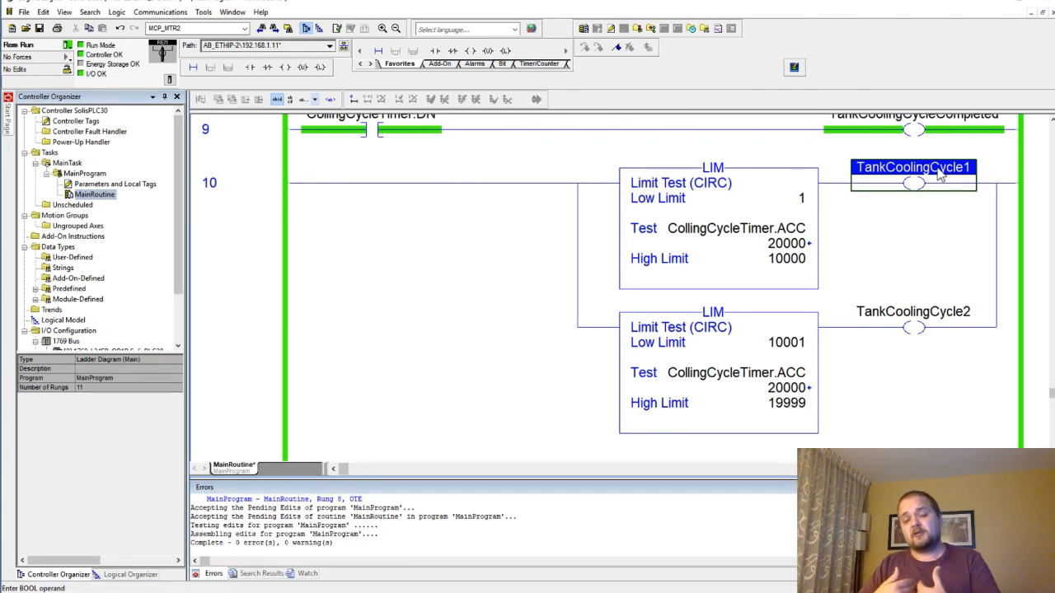
click(742, 198)
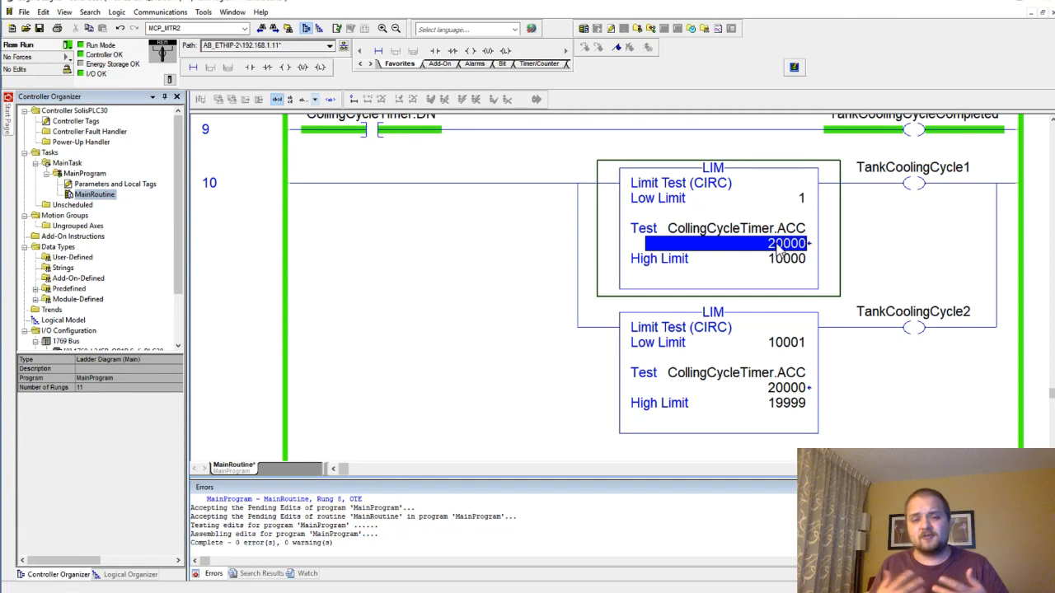
click(726, 357)
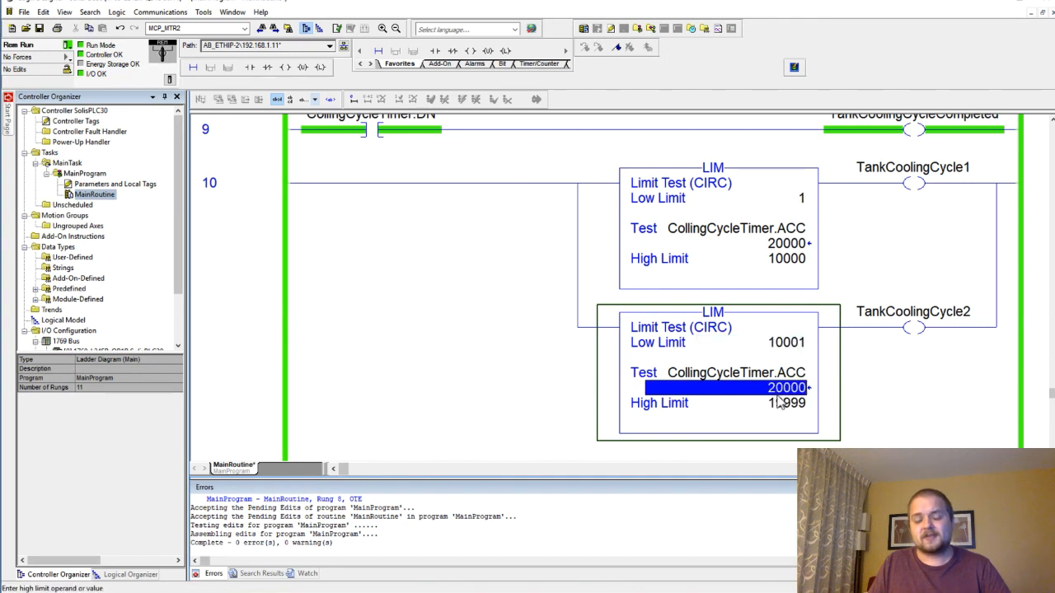
click(786, 342)
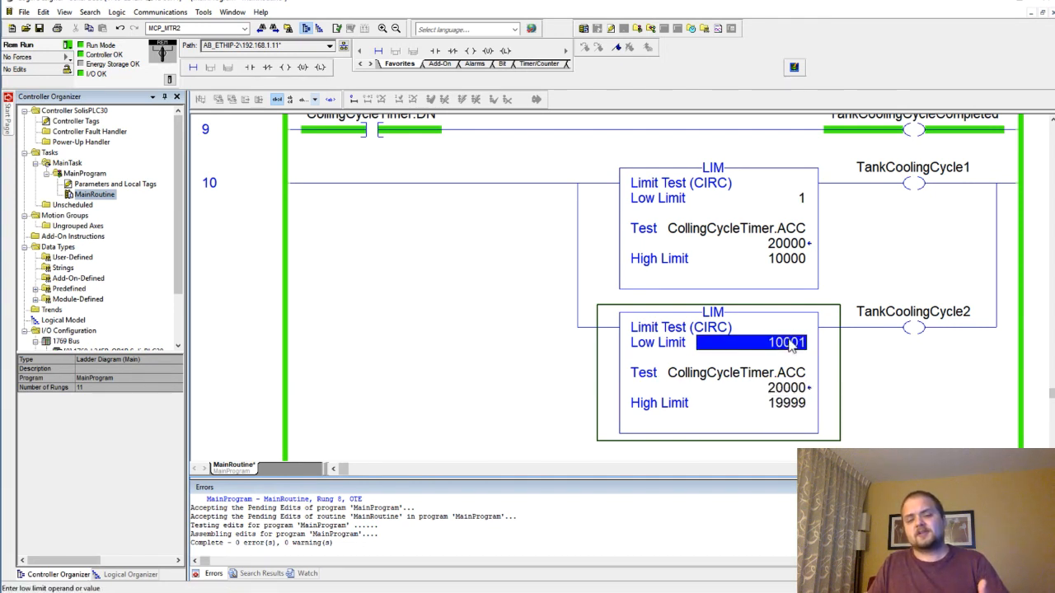
click(786, 403)
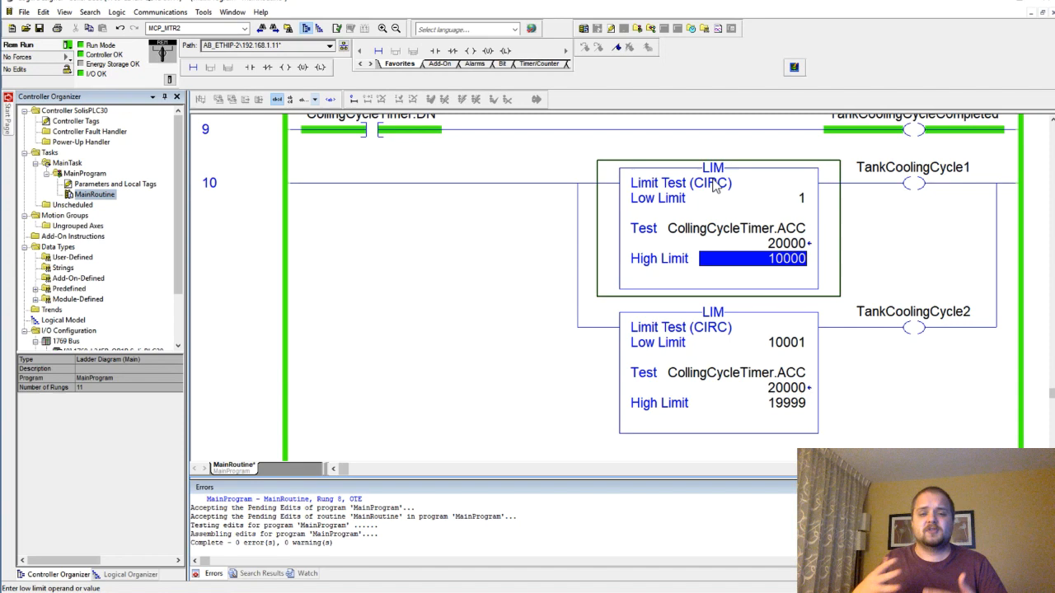
mouse_move(717, 196)
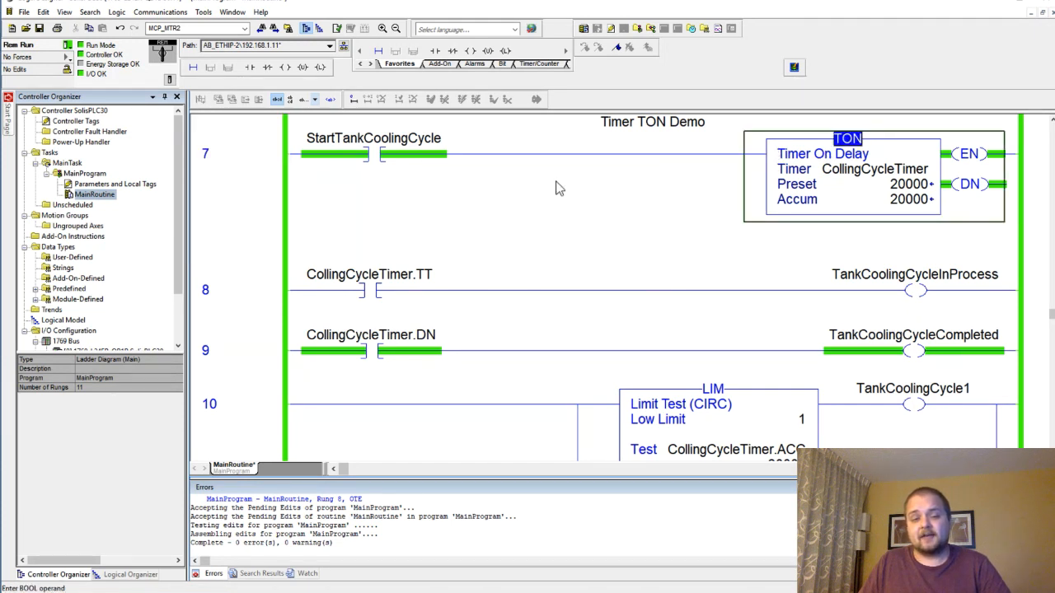
mouse_move(588, 220)
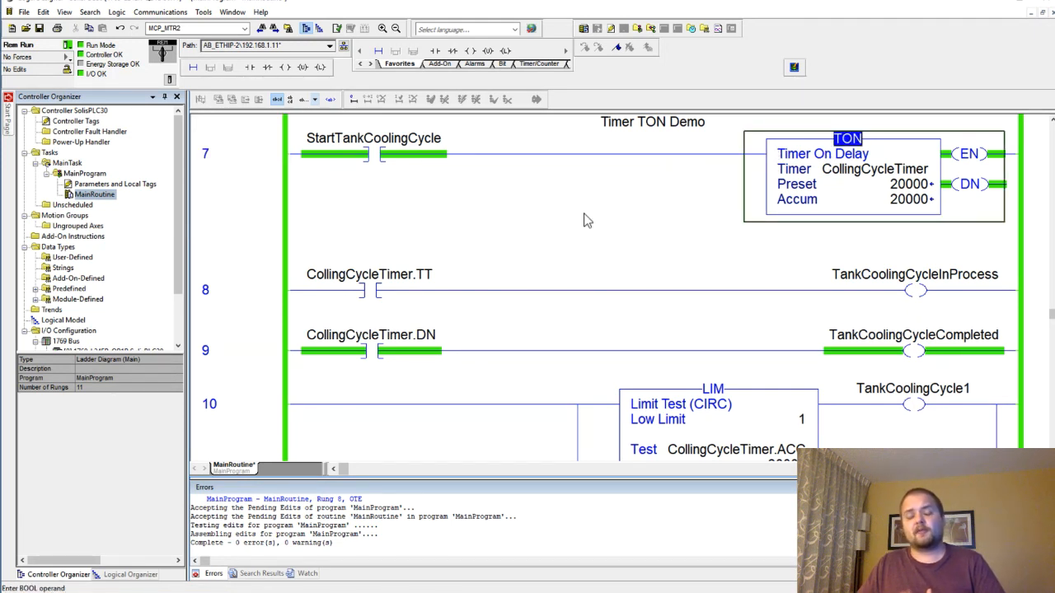